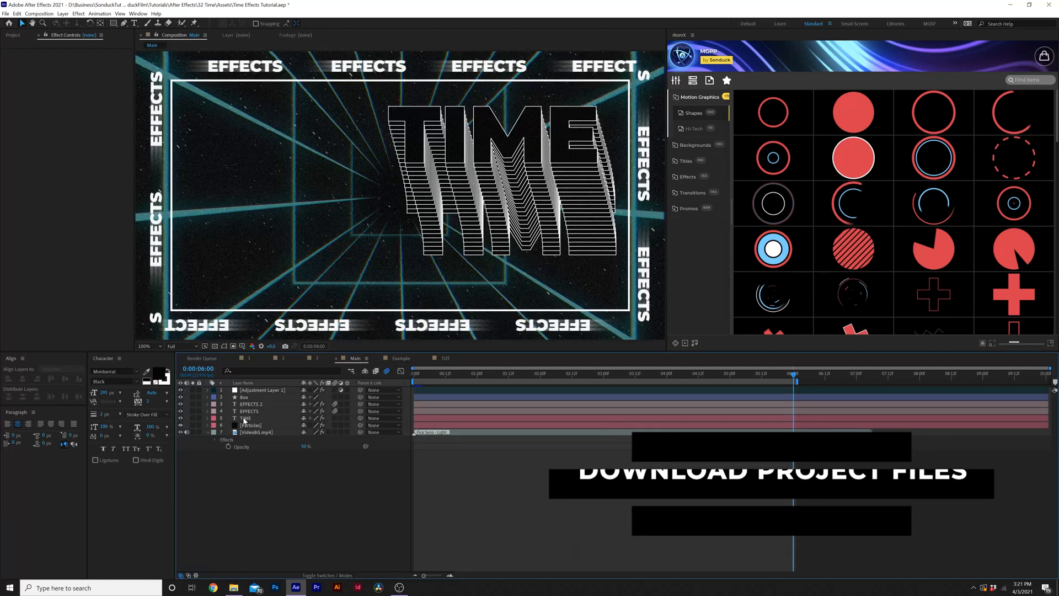
Step: Add an Echo effect to the TIME text with Echo Operator set to Composite In Front
left_click(245, 418)
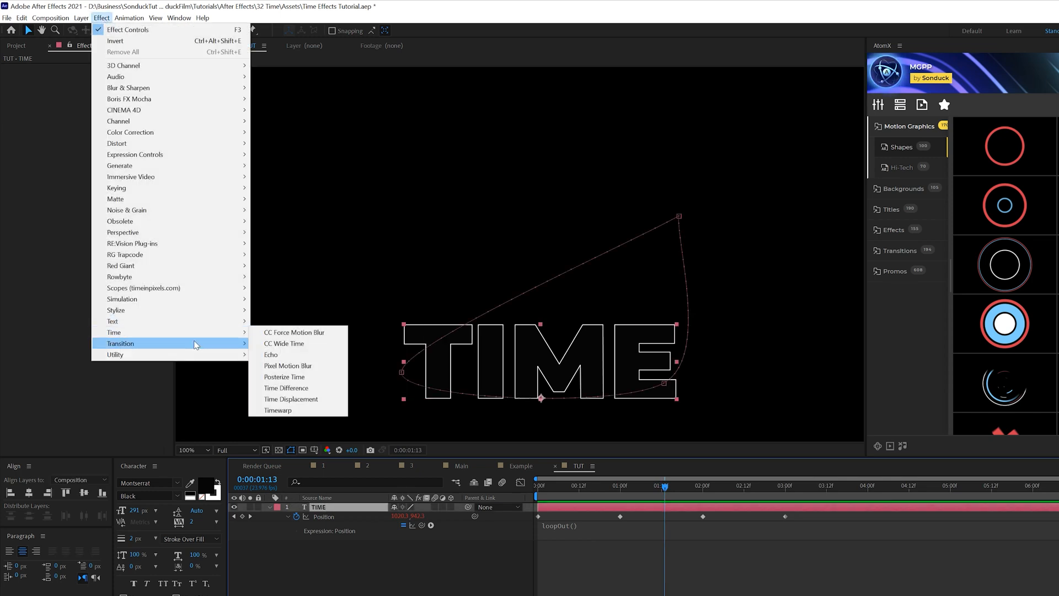
left_click(271, 355)
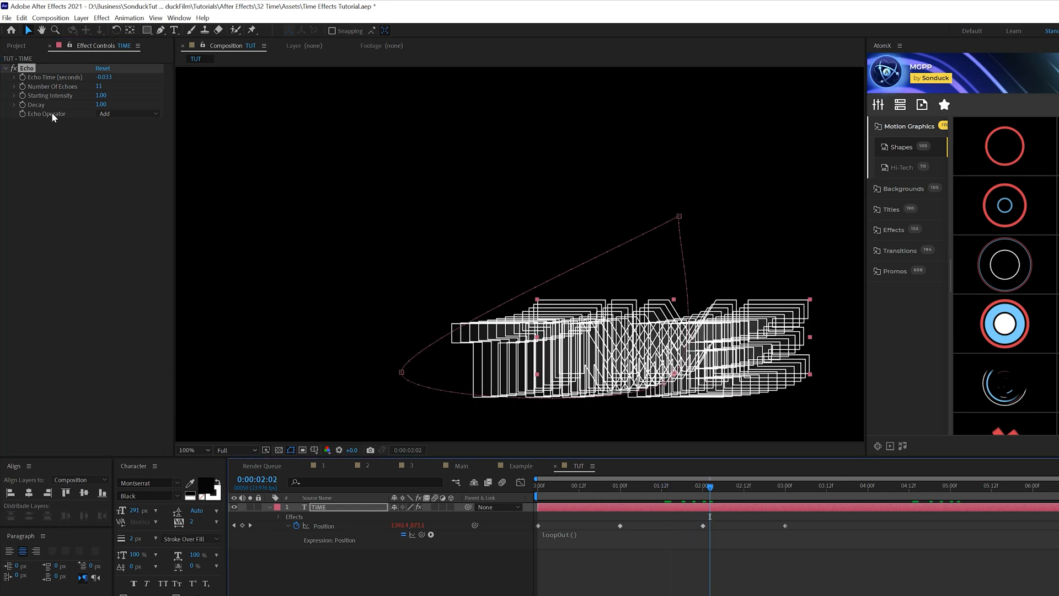
left_click(127, 112)
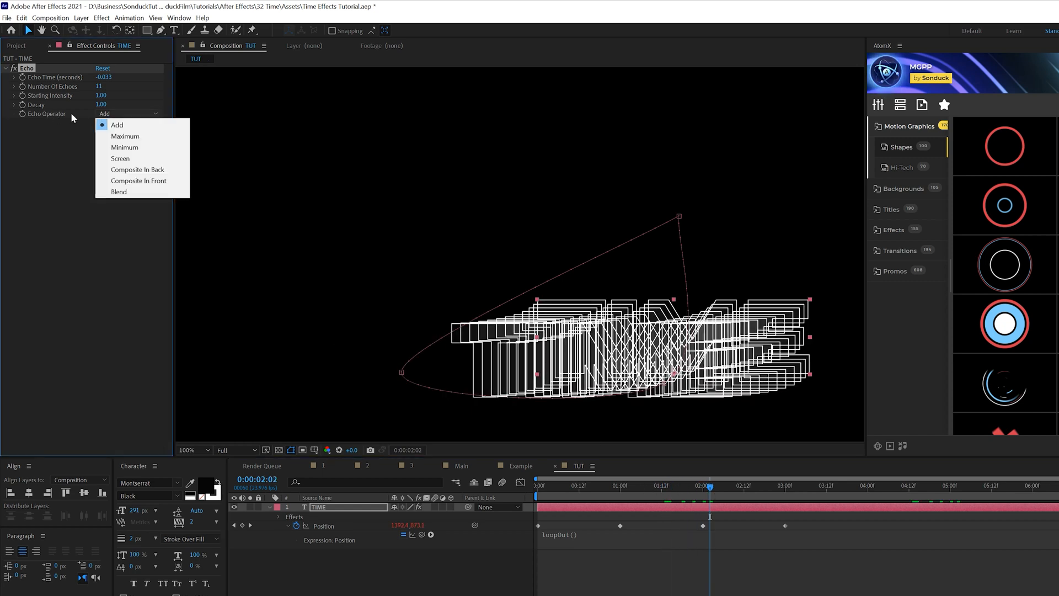
left_click(139, 180)
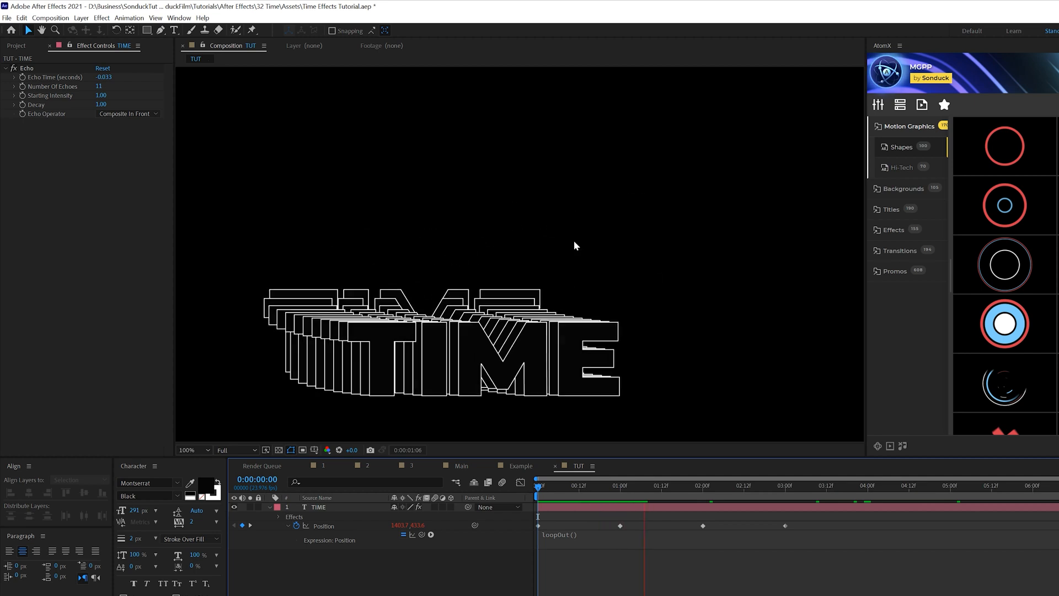
left_click(746, 485)
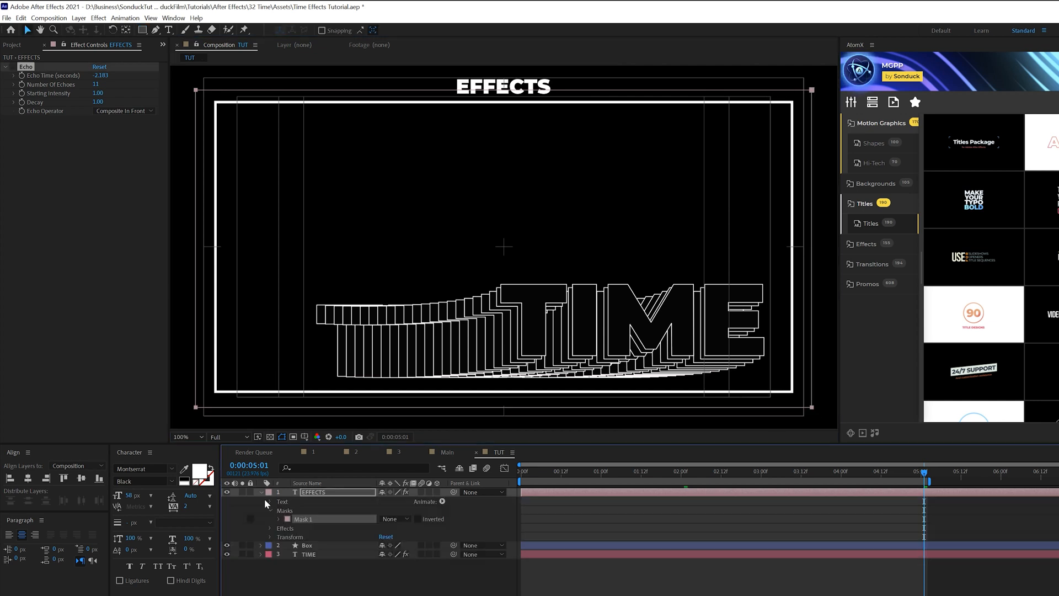
Step: Expand the EFFECTS layer's Path Options and view an early frame of its travel along Mask 1
left_click(271, 501)
type("time*400")
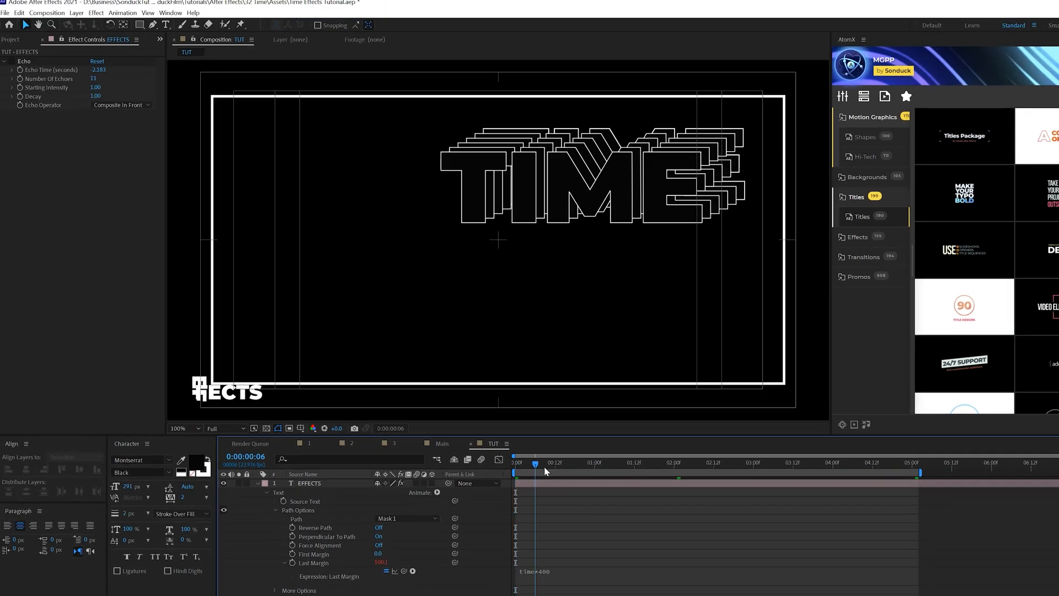
left_click(720, 462)
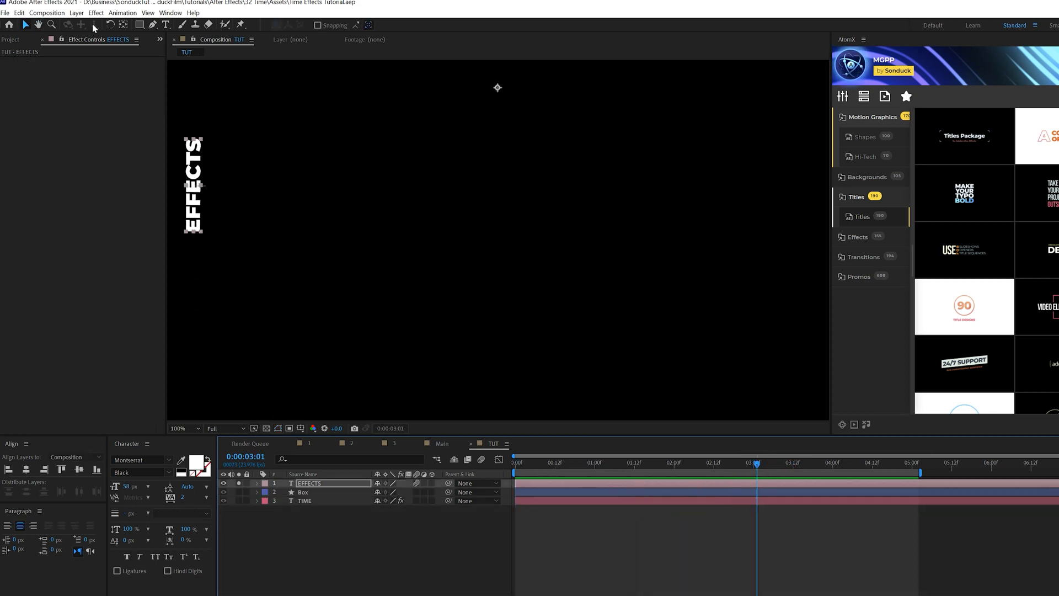
Step: Apply Echo to the EFFECTS title and adjust Echo Time so copies line the box
left_click(95, 12)
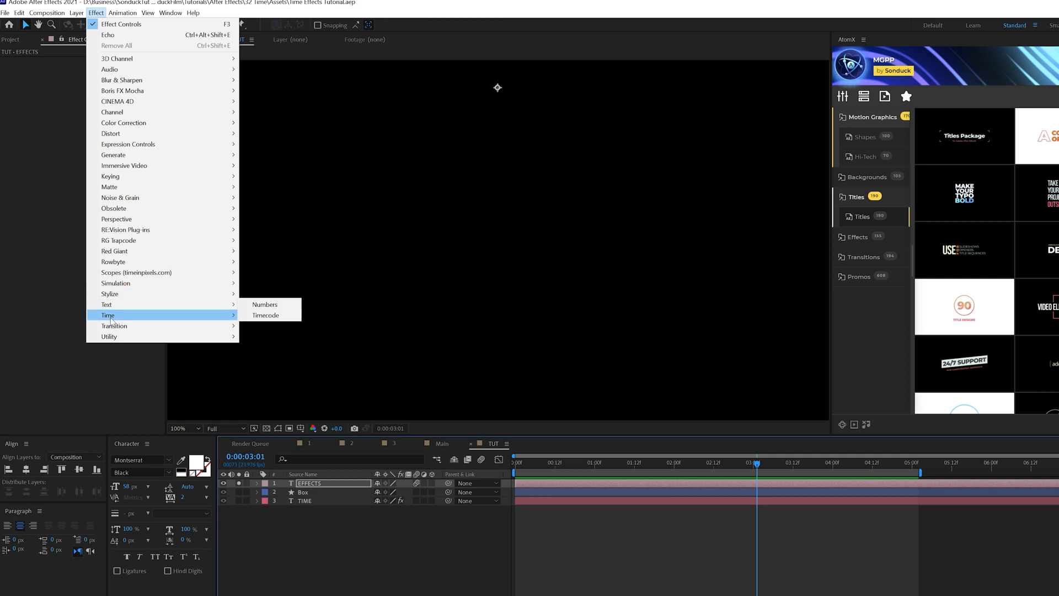
left_click(108, 34)
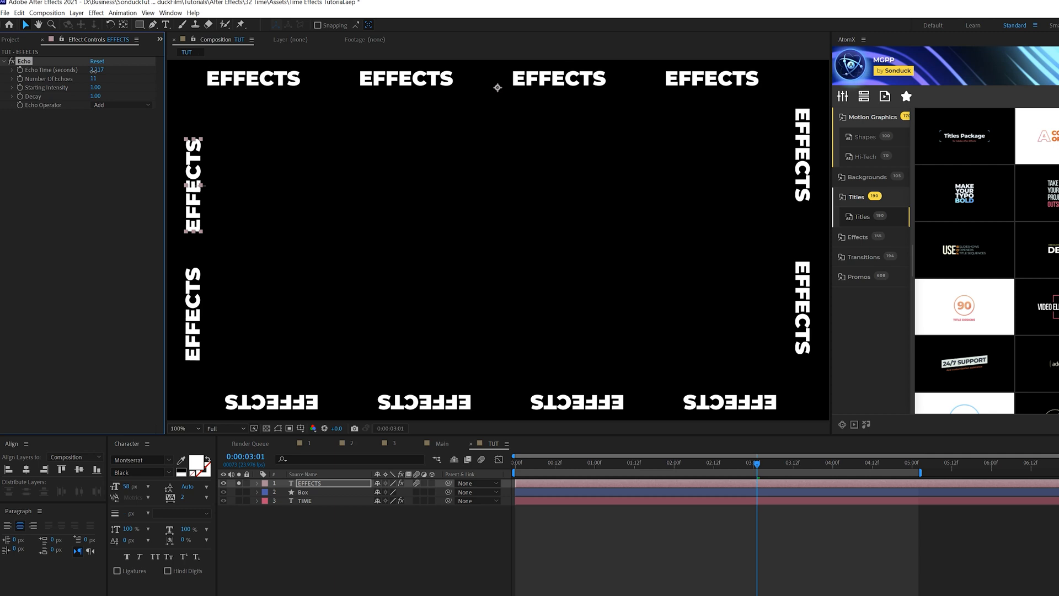
left_click(523, 462)
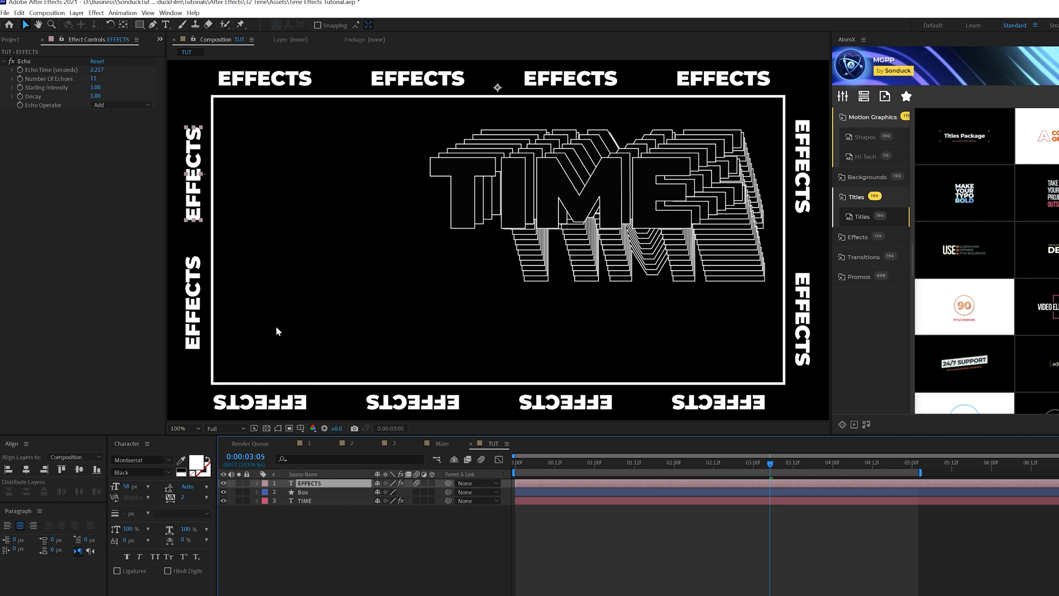
Step: Apply CC Wide Time to the EFFECTS layer with Backward Steps set to 14
left_click(96, 13)
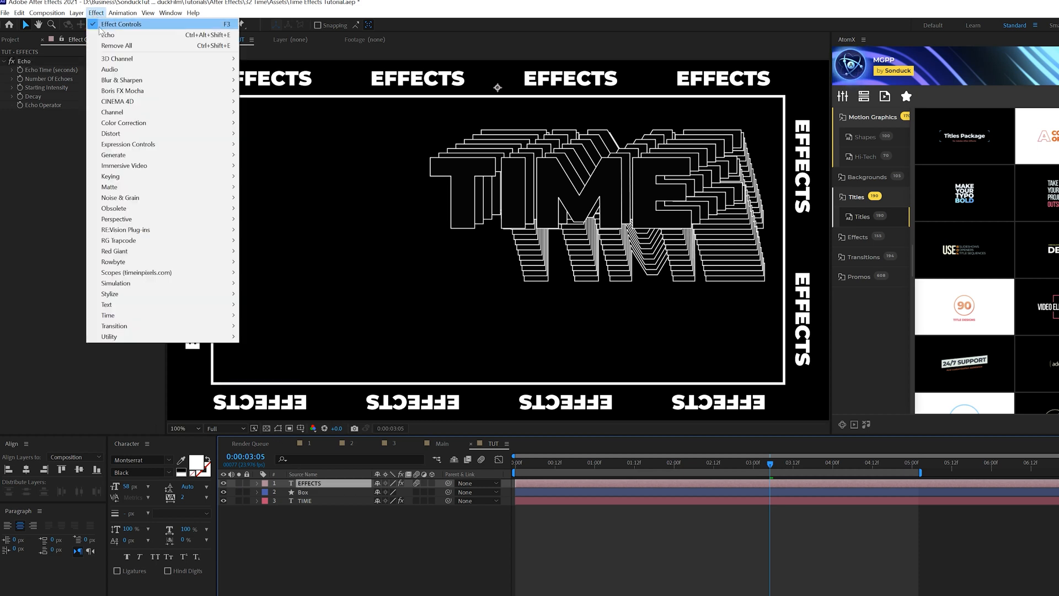
mouse_move(108, 315)
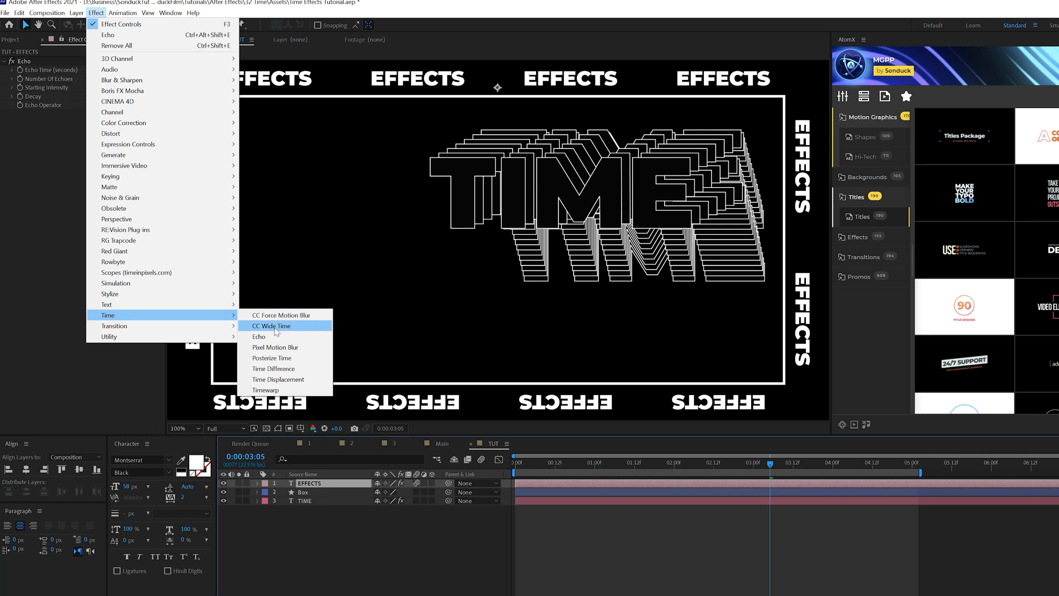
left_click(270, 326)
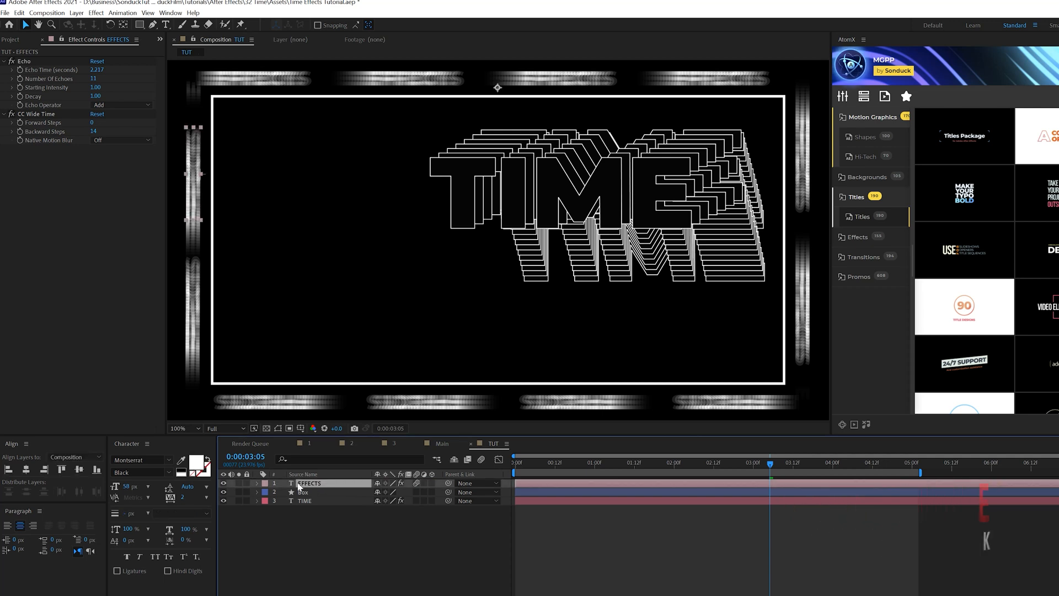
left_click(19, 13)
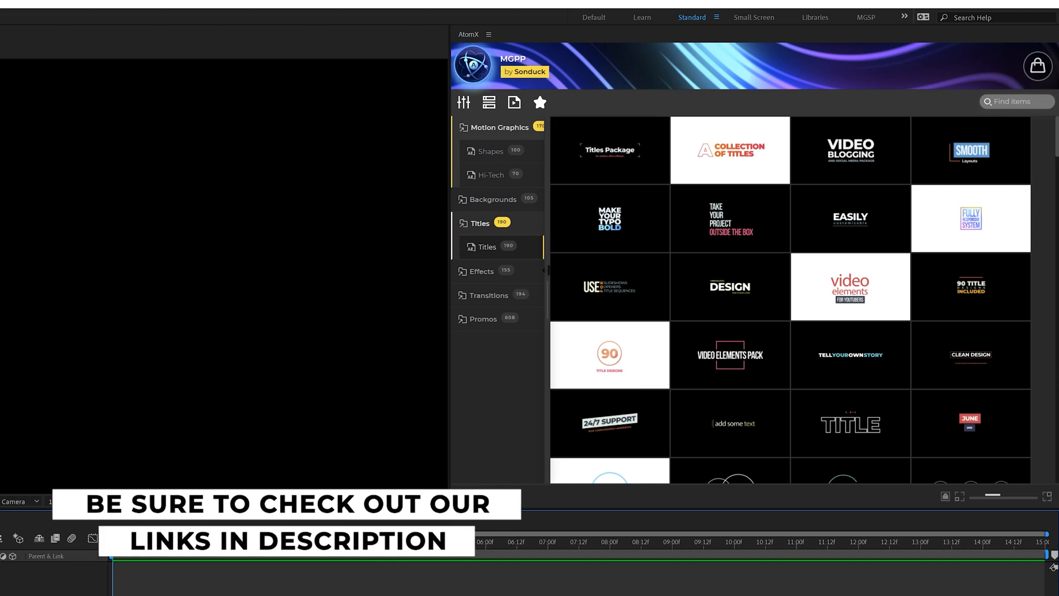
mouse_move(611, 164)
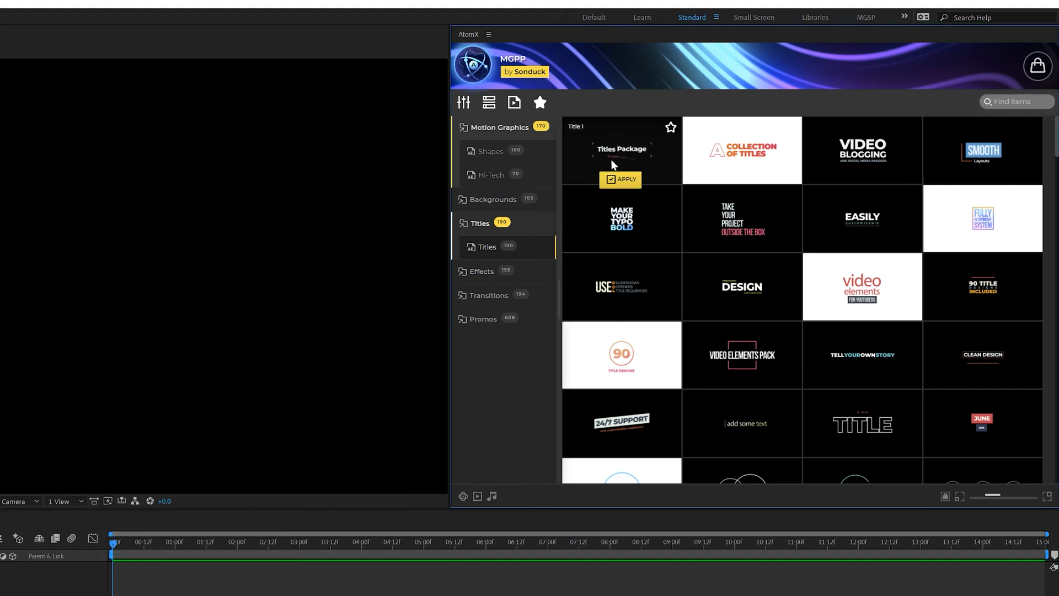
Step: Browse the AtomX title templates and try one out
scroll("down", 3)
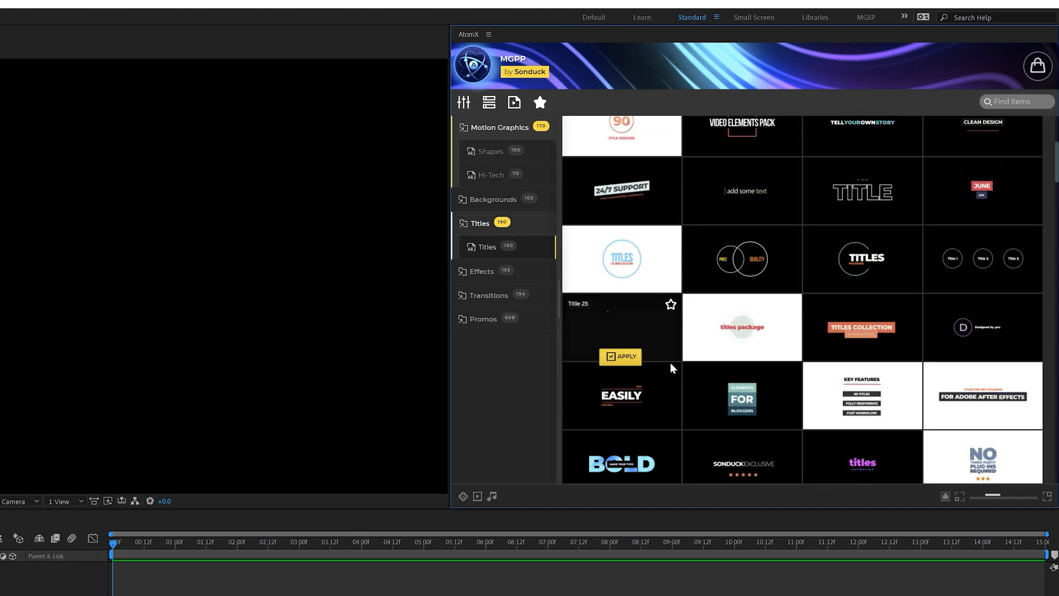
scroll("down", 3)
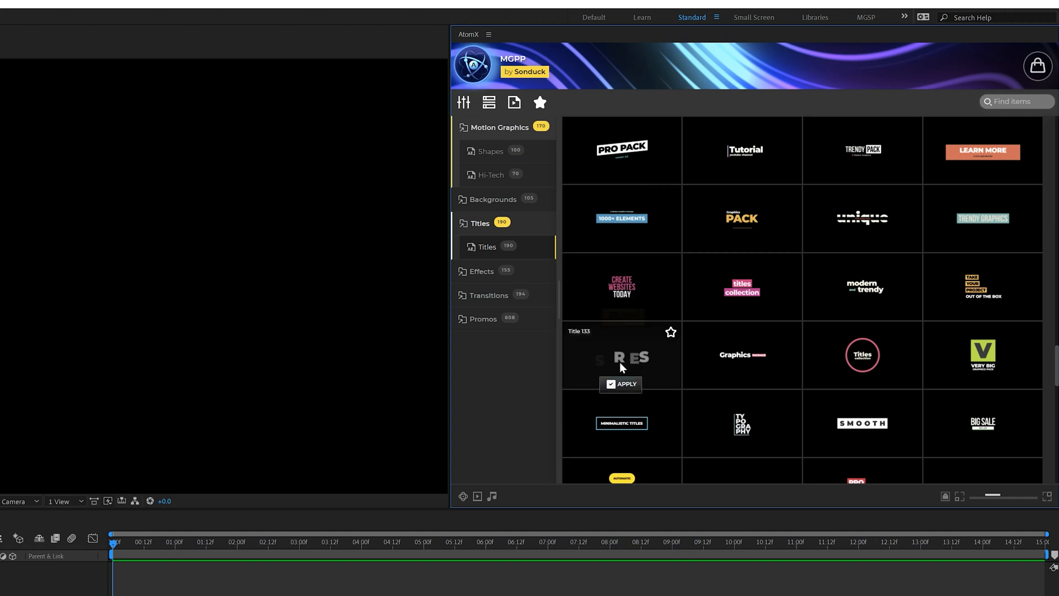
mouse_move(740, 363)
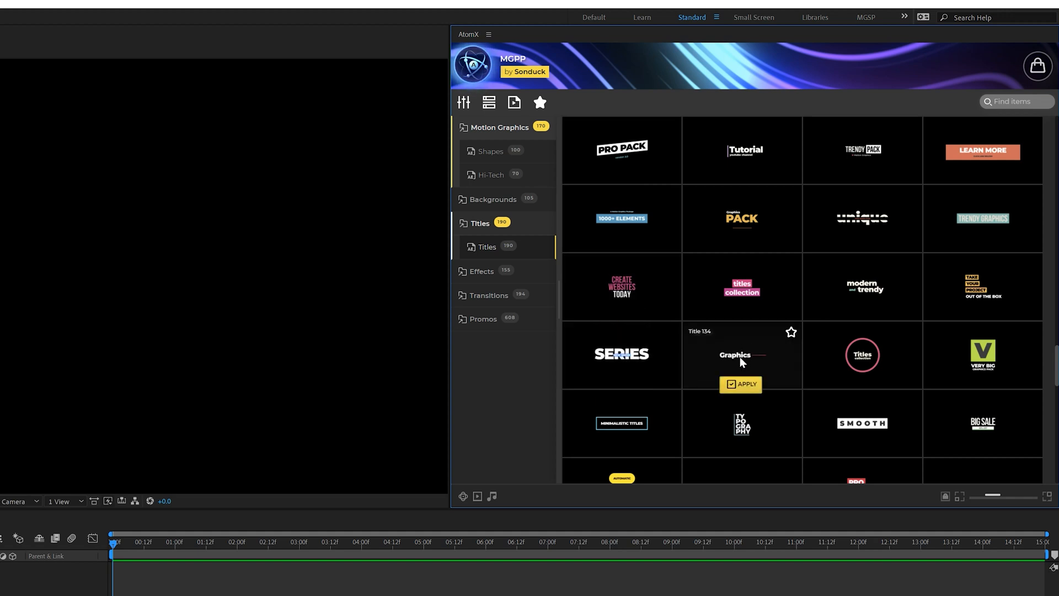
left_click(741, 383)
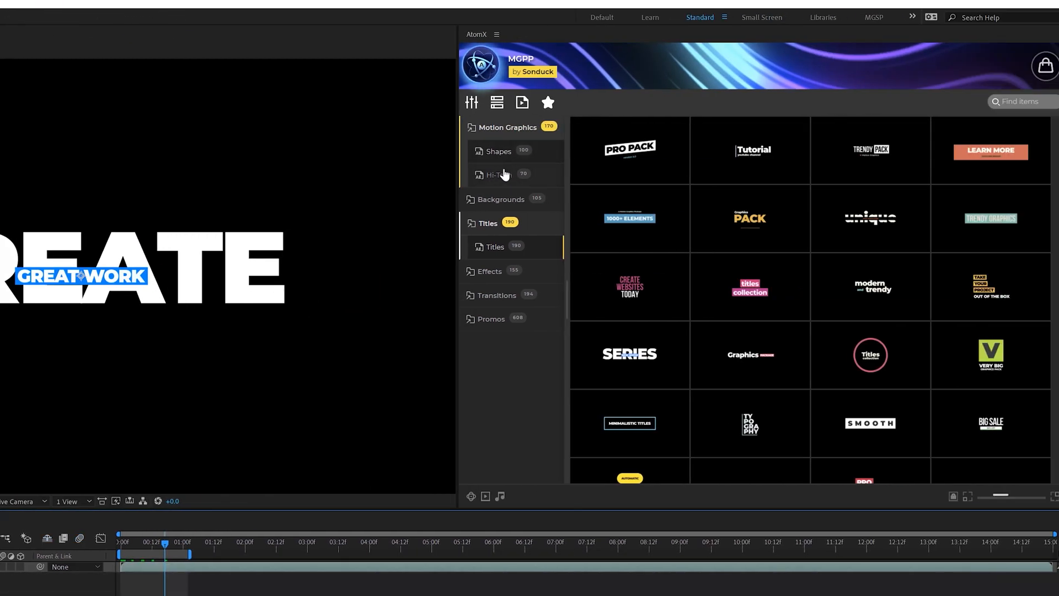
Step: Apply a Hi-Tech Background from Motion Graphics > Hi-Tech in AtomX
left_click(499, 174)
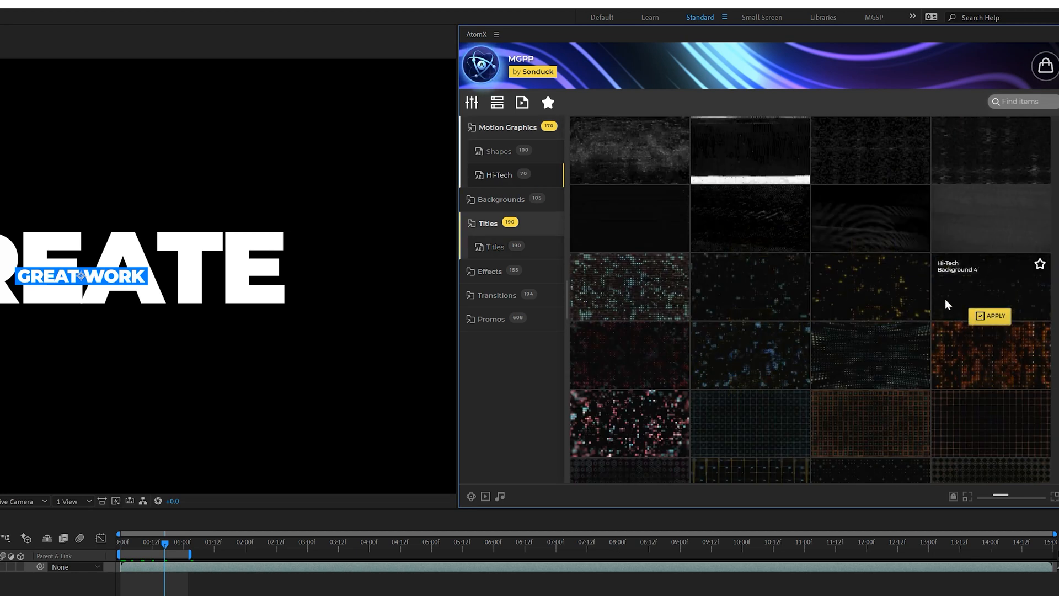
mouse_move(828, 418)
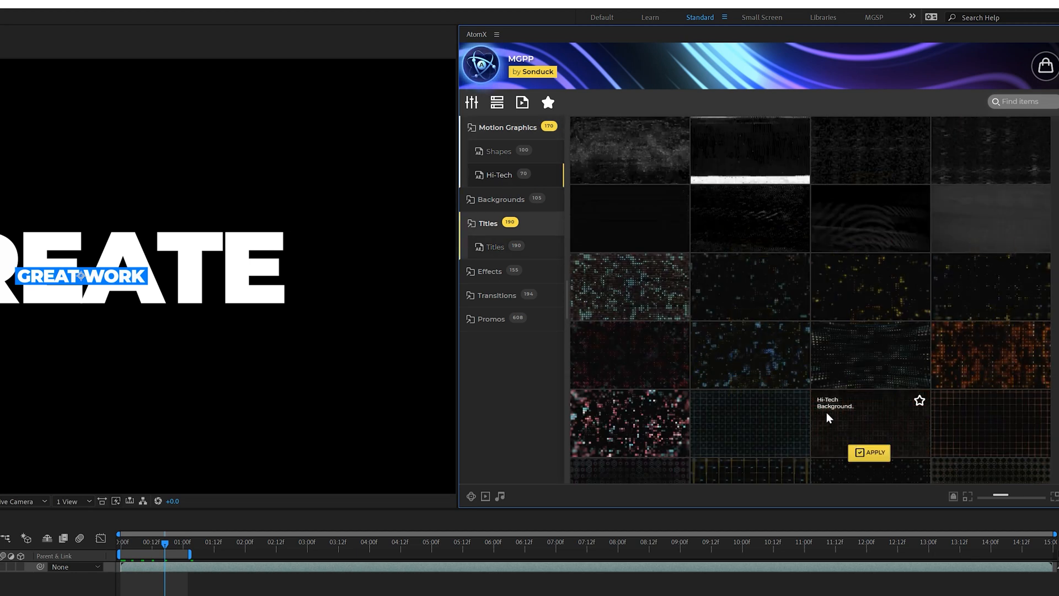
scroll("down", 3)
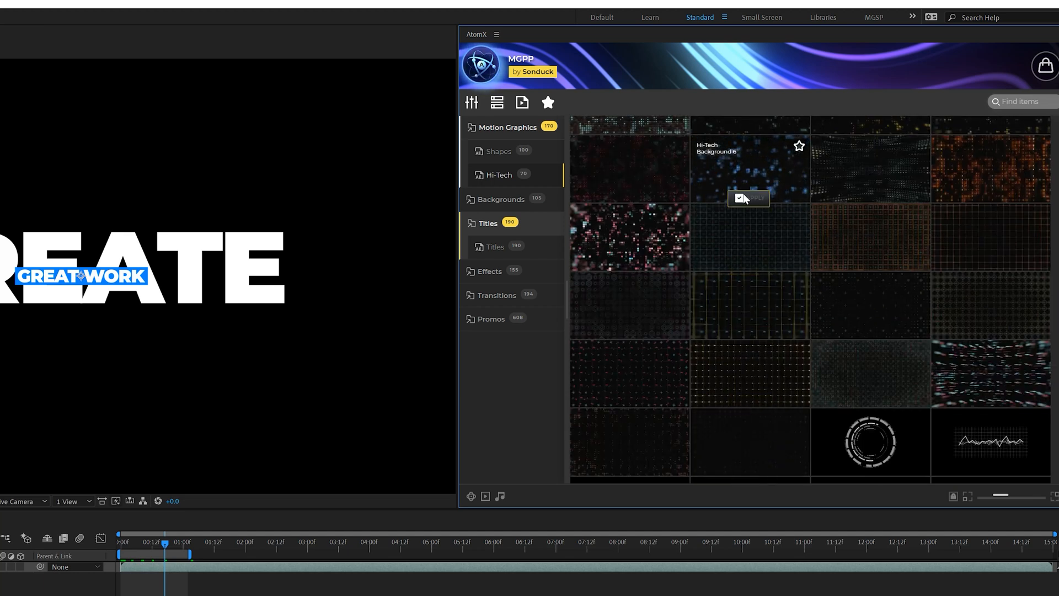
left_click(748, 197)
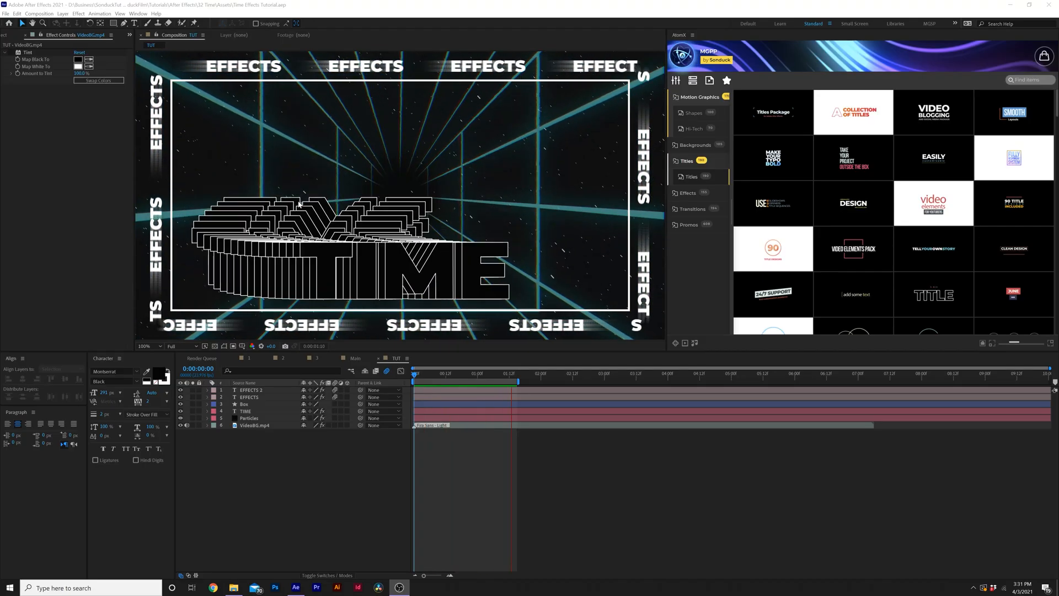
Step: Apply Posterize Time to VideoBG.mp4 with Frame Rate set to 8
left_click(414, 372)
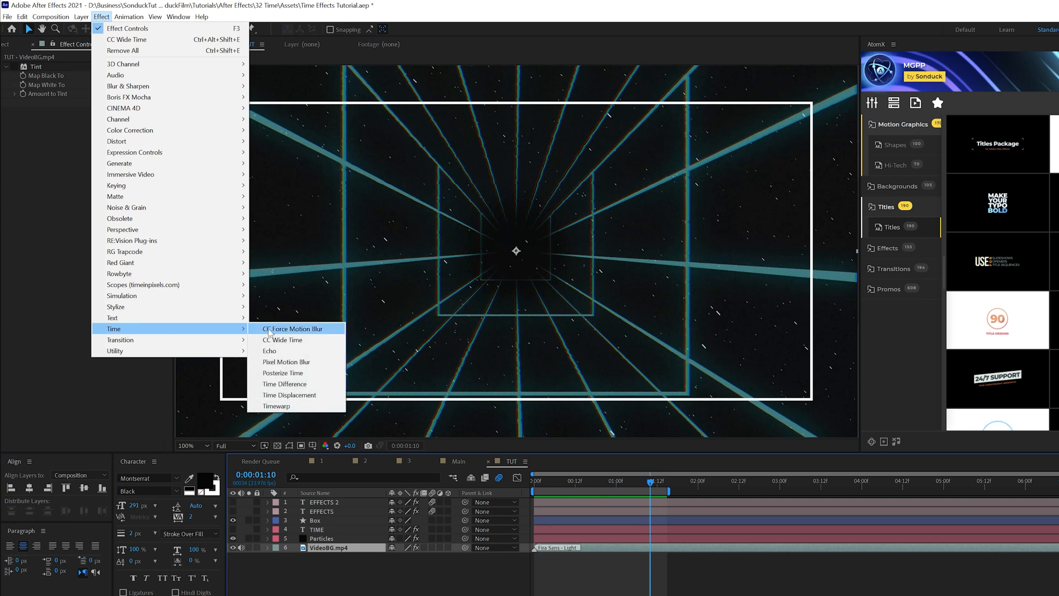
left_click(283, 372)
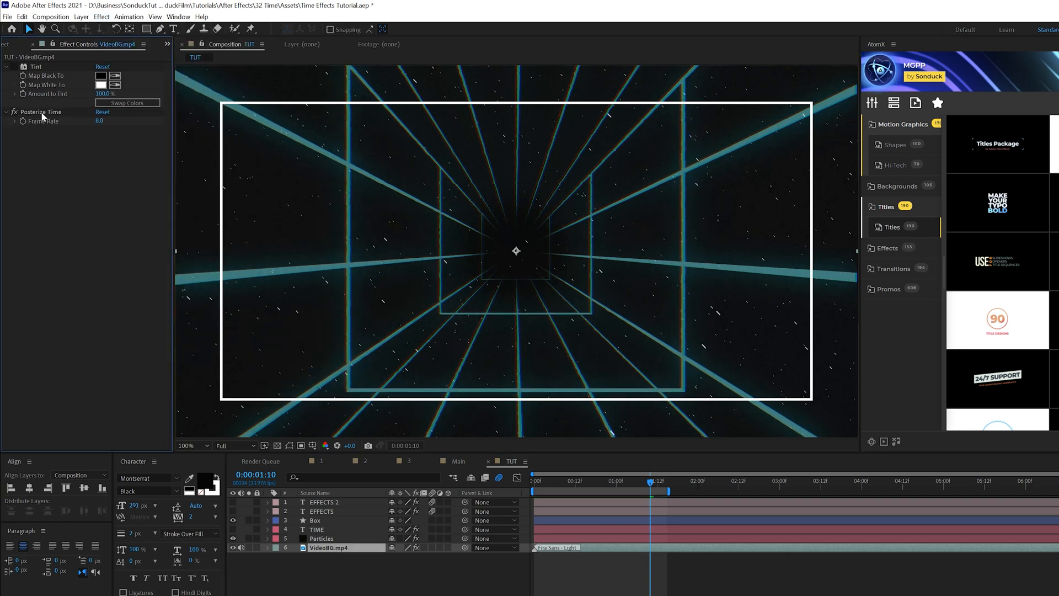
left_click(322, 538)
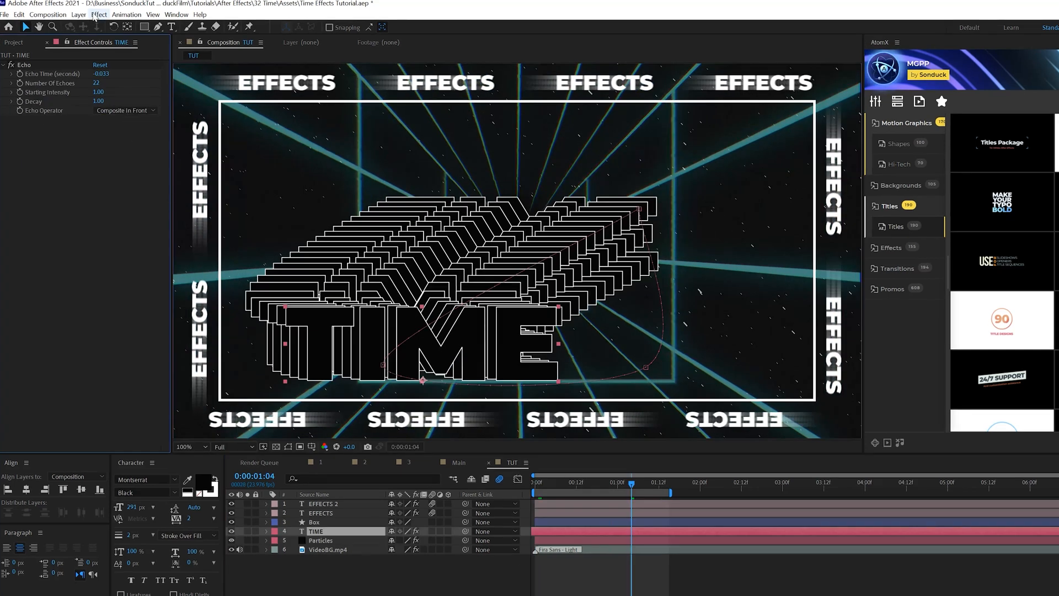
Step: Apply CC Force Motion Blur to the TIME text and adjust its shutter angle
left_click(98, 15)
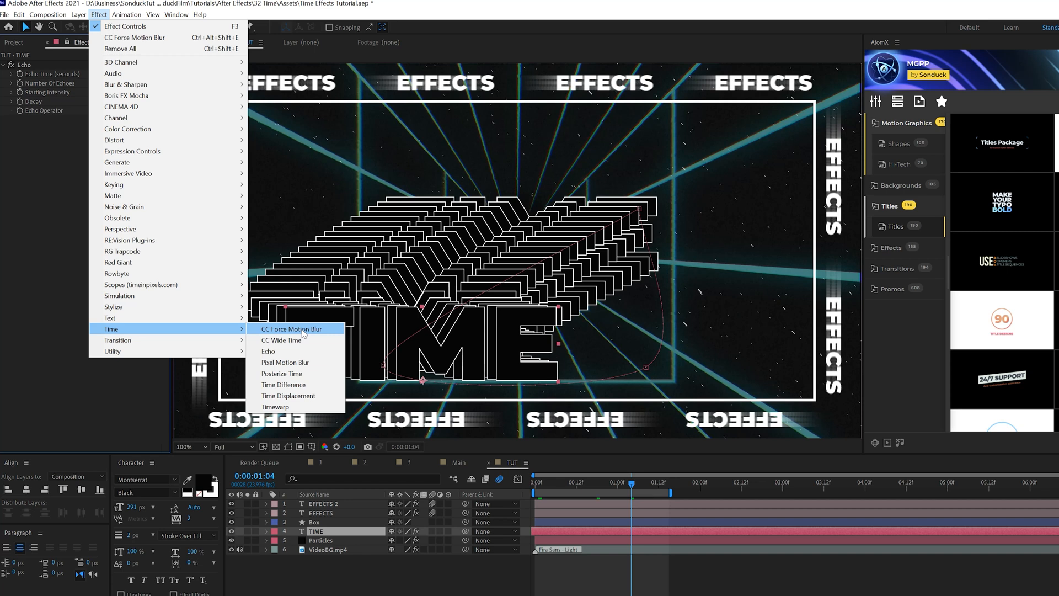
left_click(291, 329)
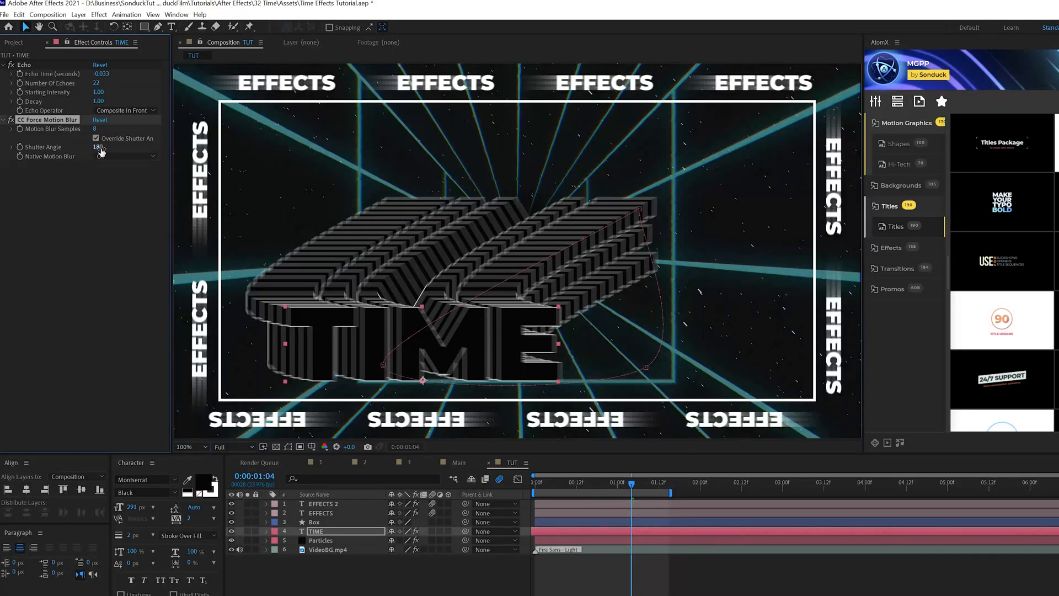
left_click_drag(98, 146, 121, 147)
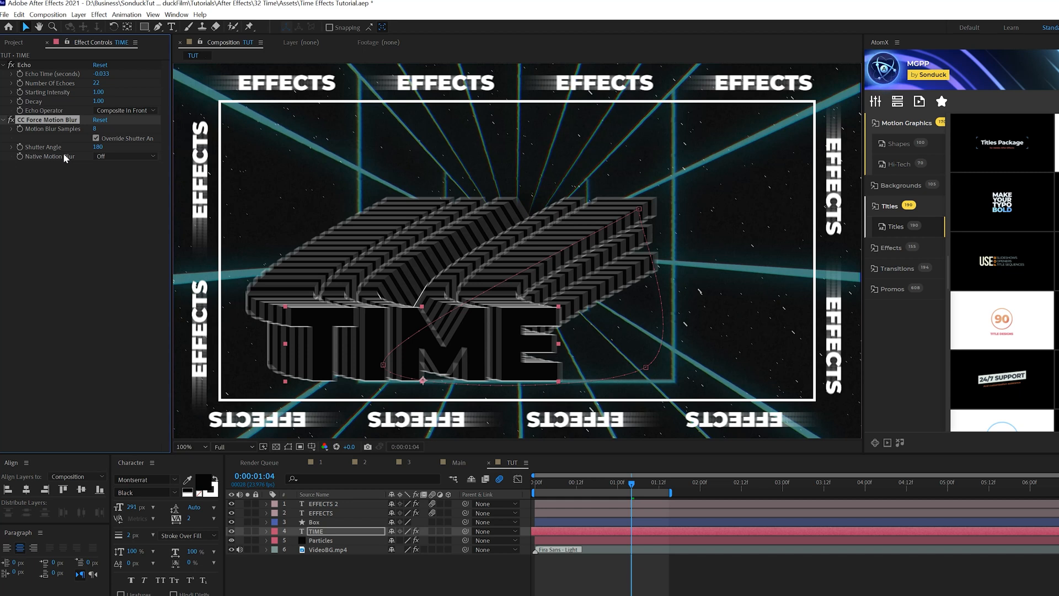
mouse_move(432, 553)
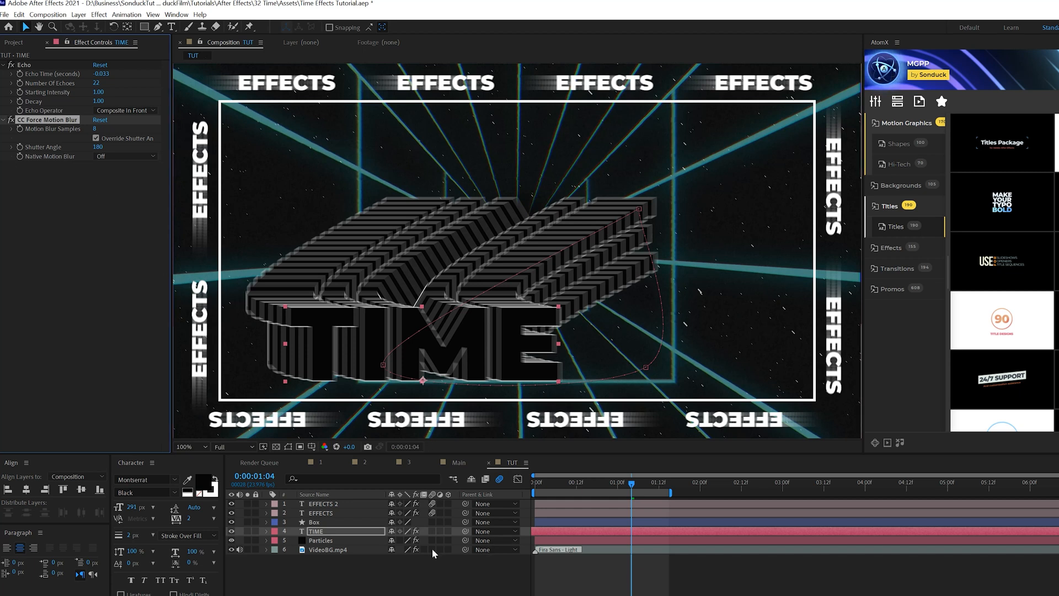